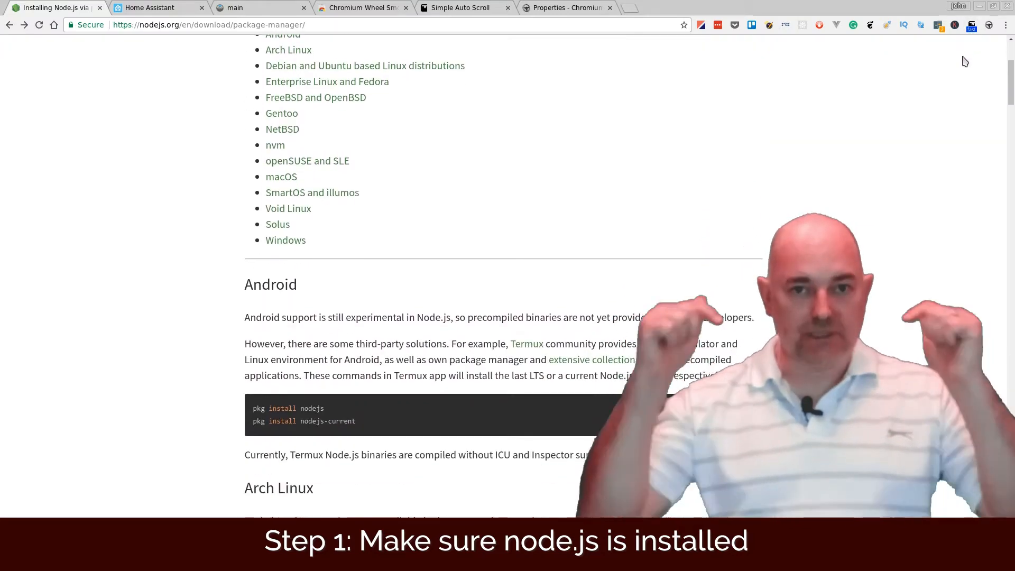
Run node -v in the terminal to report the installed Node.js version v9.10.1.
scroll("down", 3)
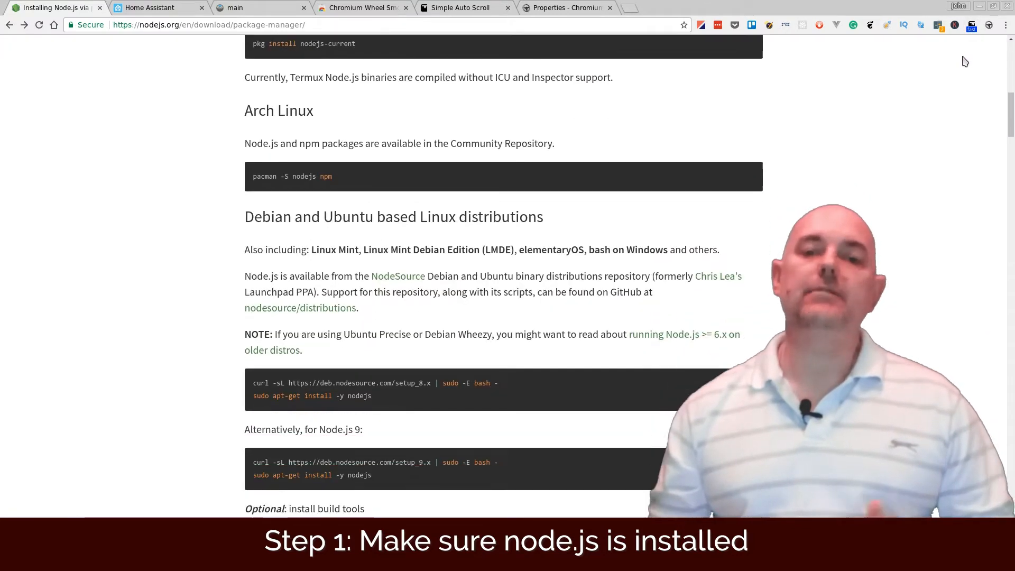
scroll("down", 3)
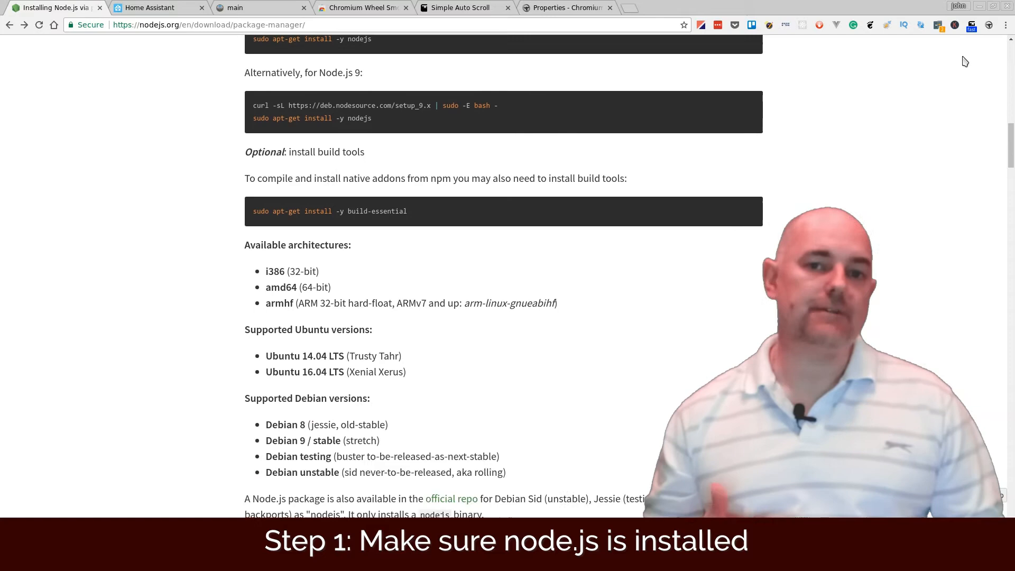
scroll("down", 3)
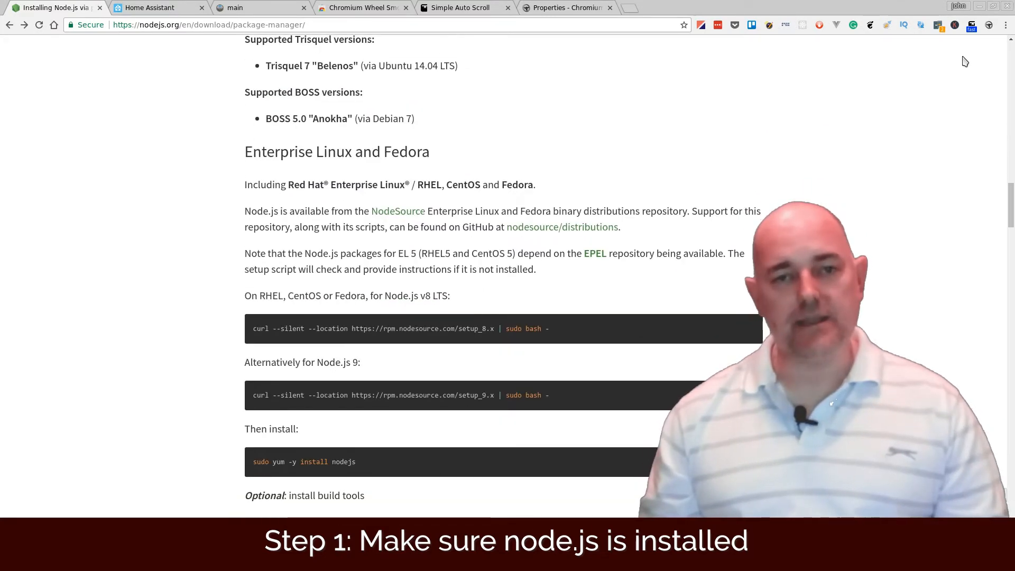
scroll("down", 3)
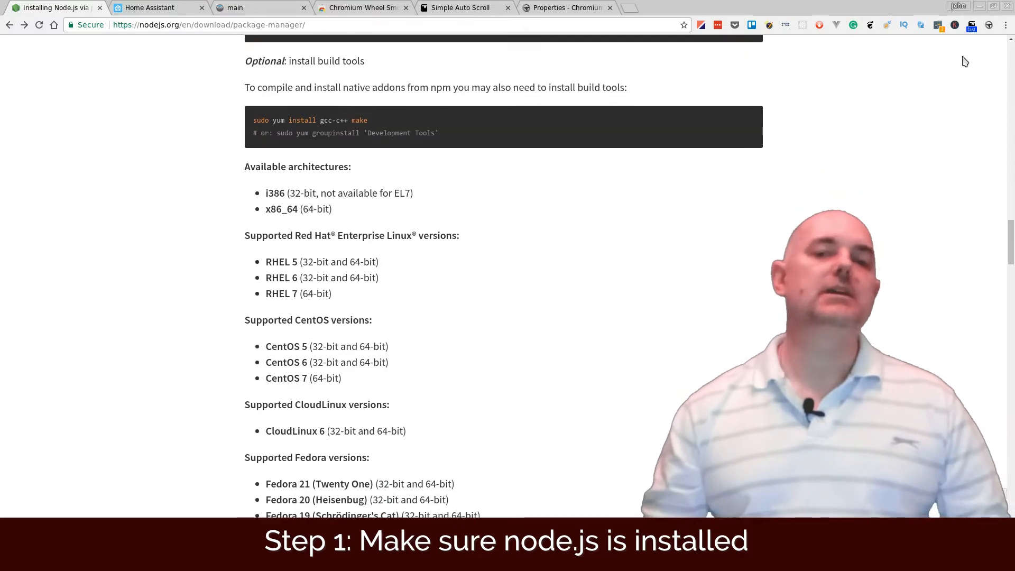
scroll("down", 3)
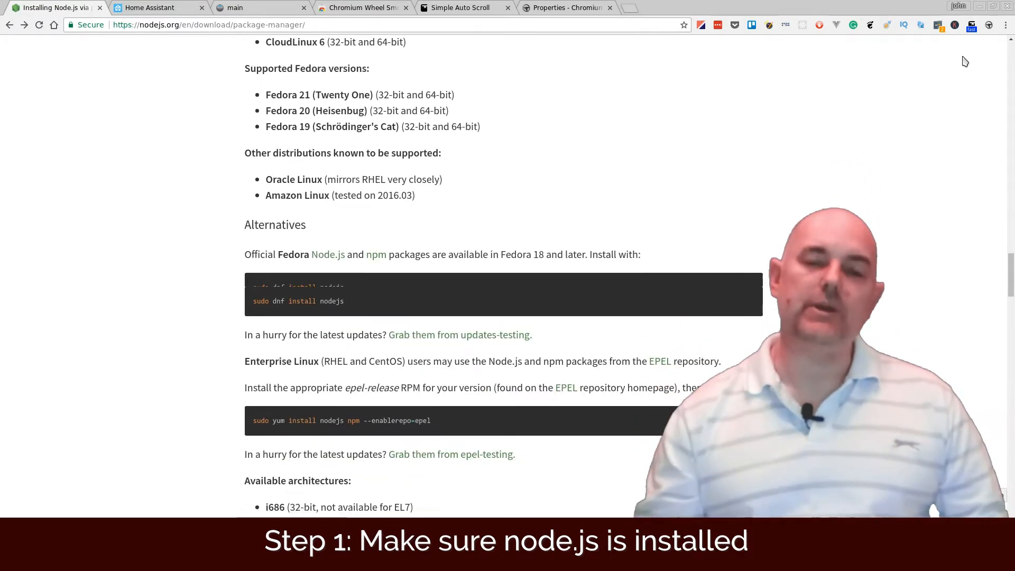
scroll("down", 3)
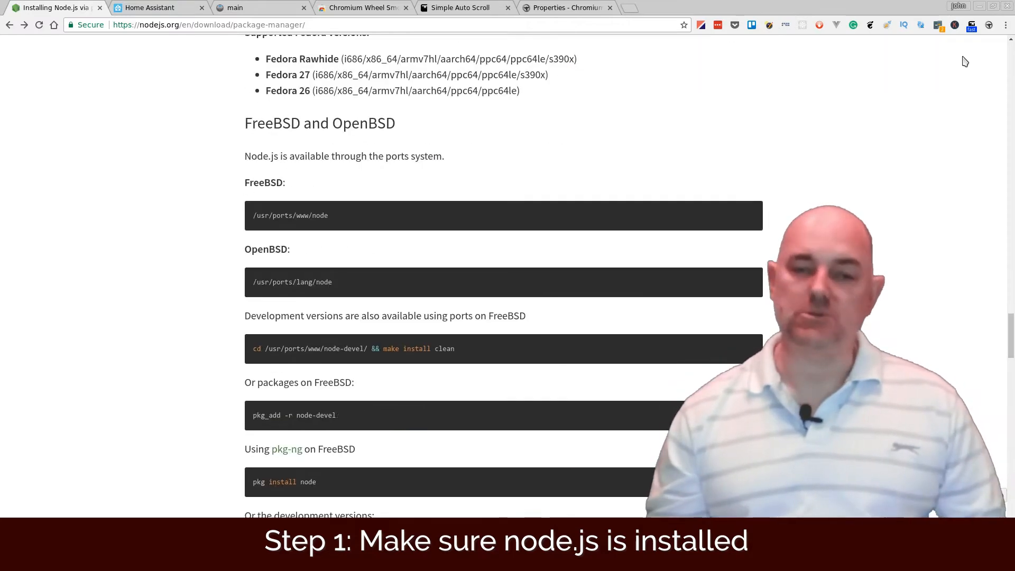
scroll("down", 3)
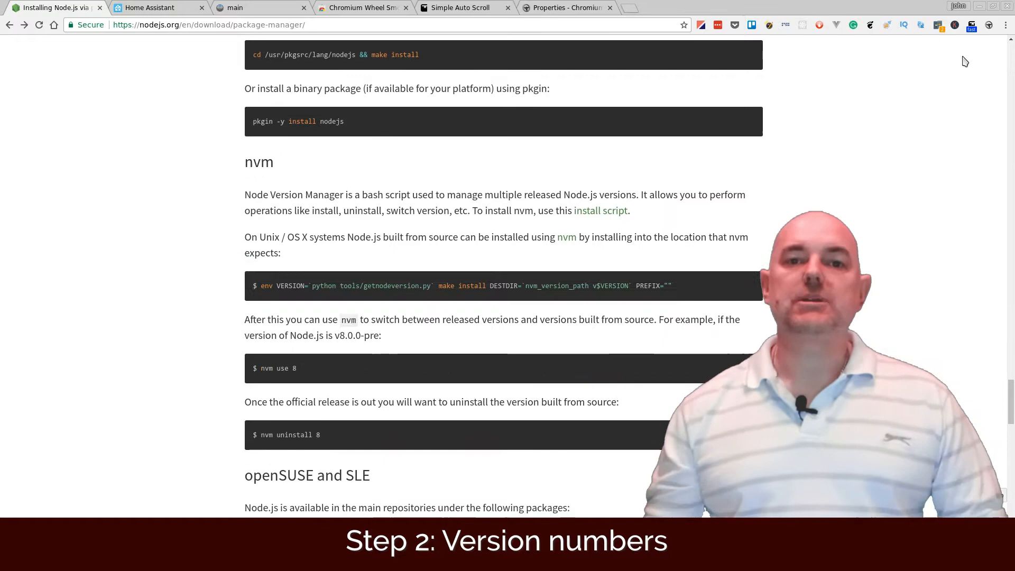
scroll("down", 3)
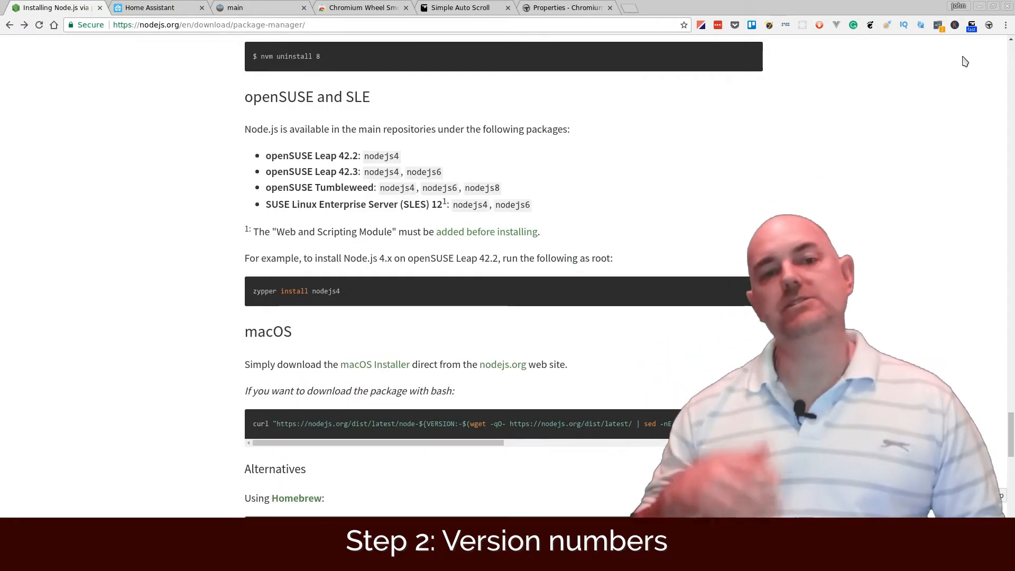
scroll("down", 3)
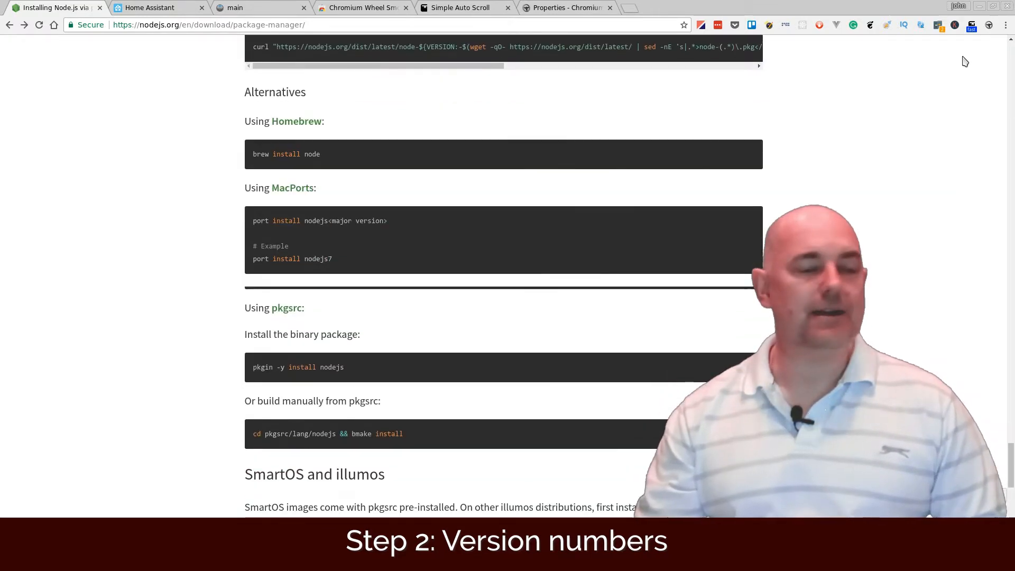
scroll("down", 3)
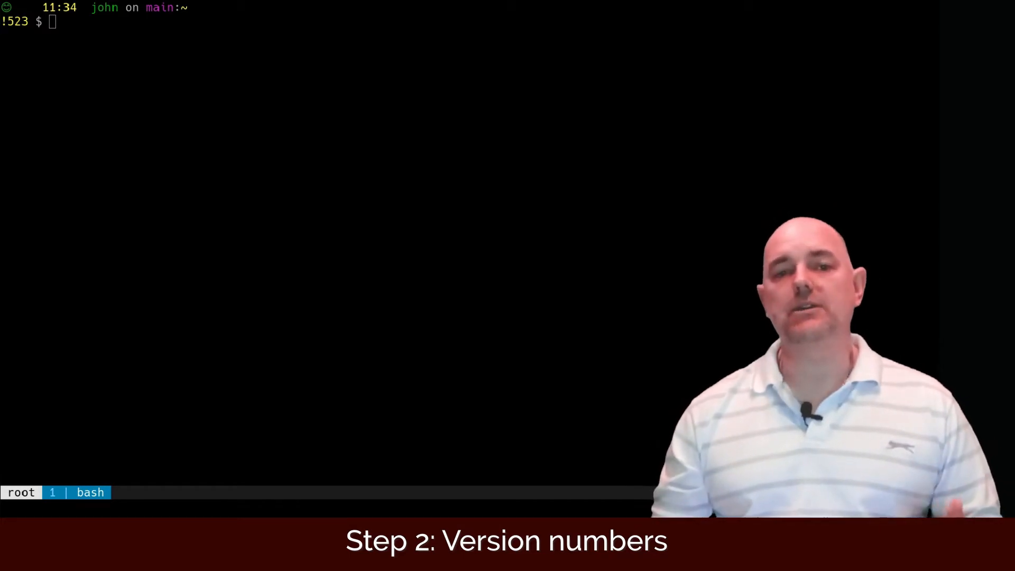
type("node -v")
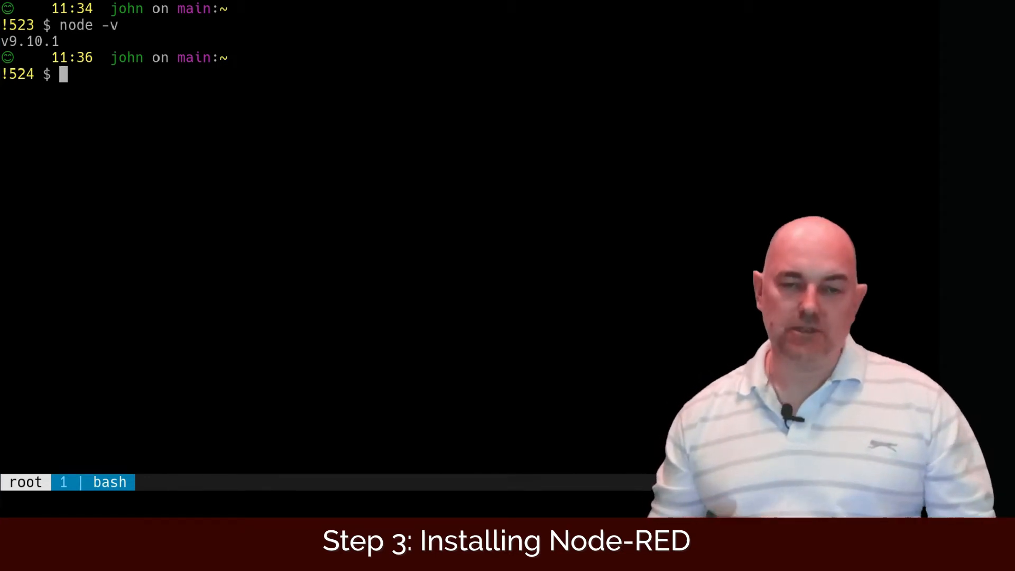
Run which npm to confirm npm is located at /bin/npm.
type("hi")
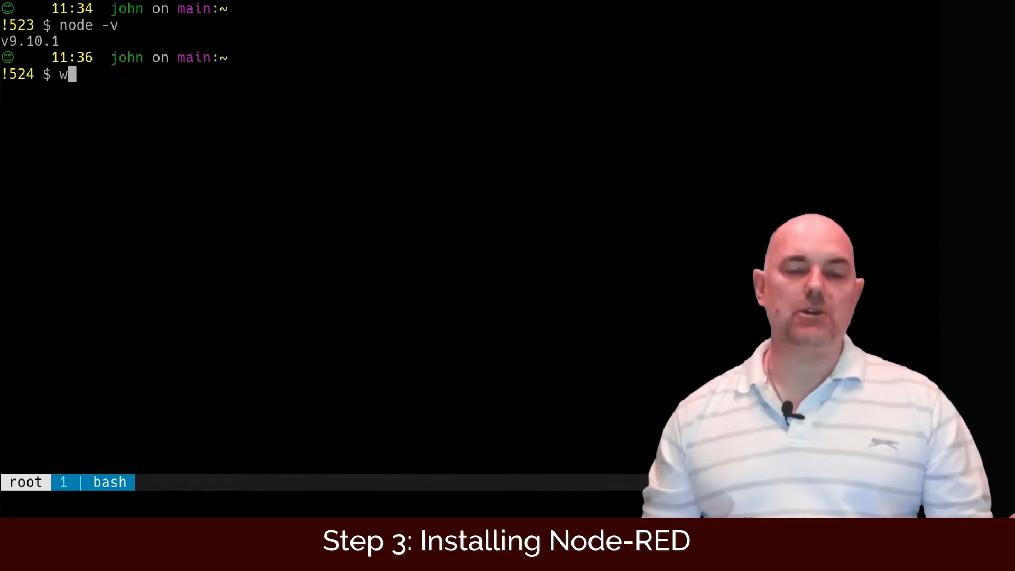
type("hich")
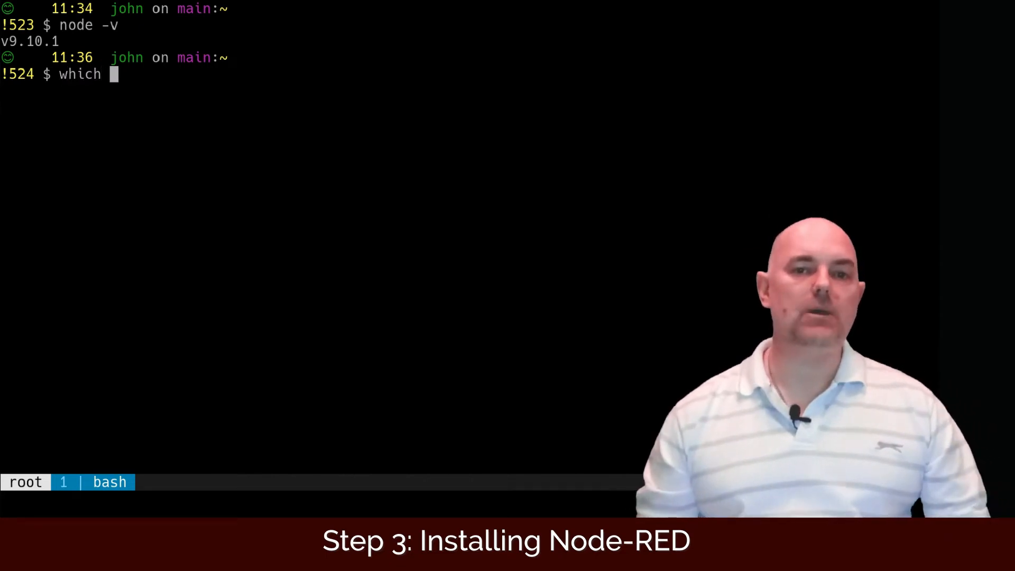
type("npm")
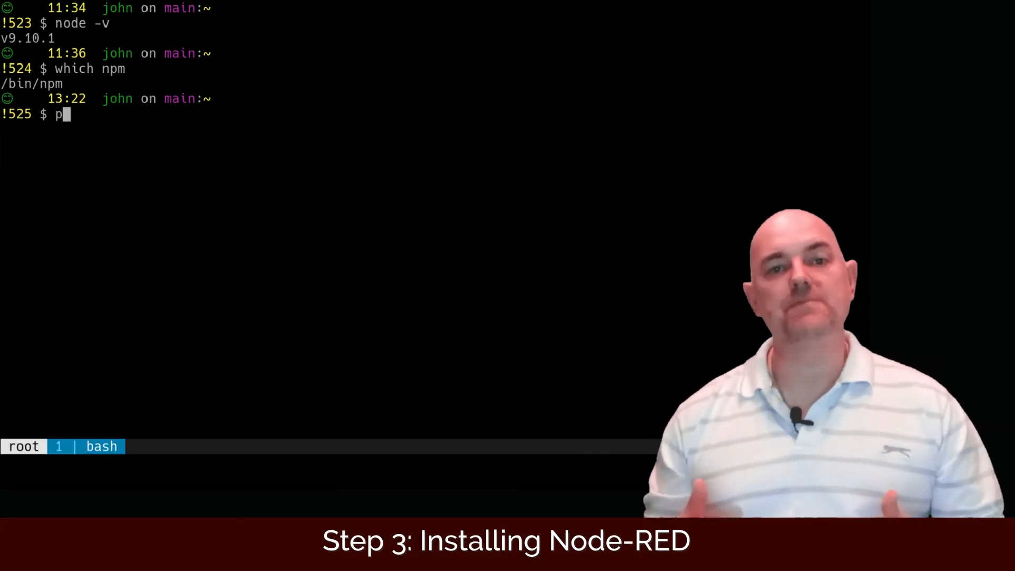
Run pacman -Ss npm to list npm 5.7.1-1 as installed.
type("acman")
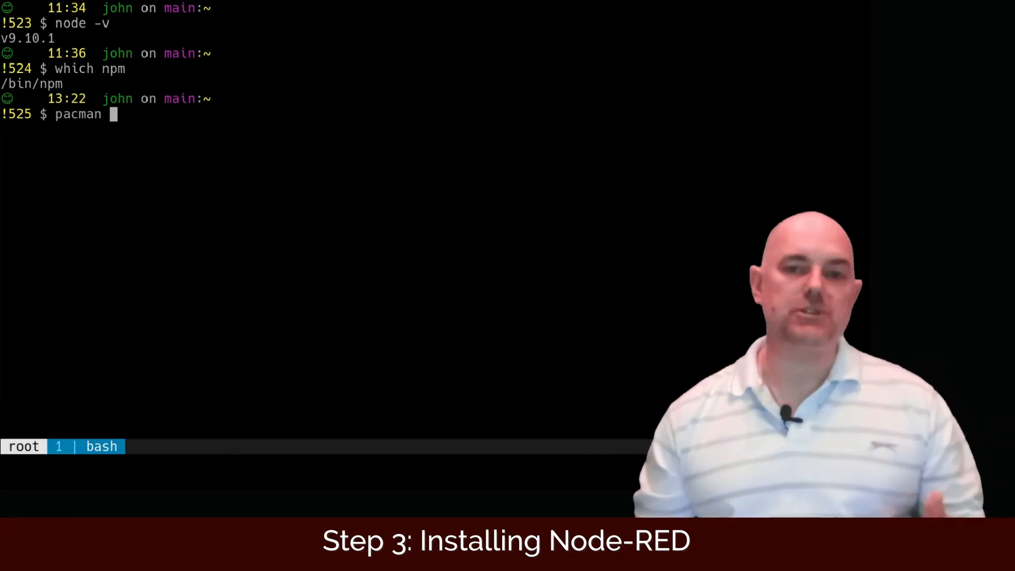
type("-Ss")
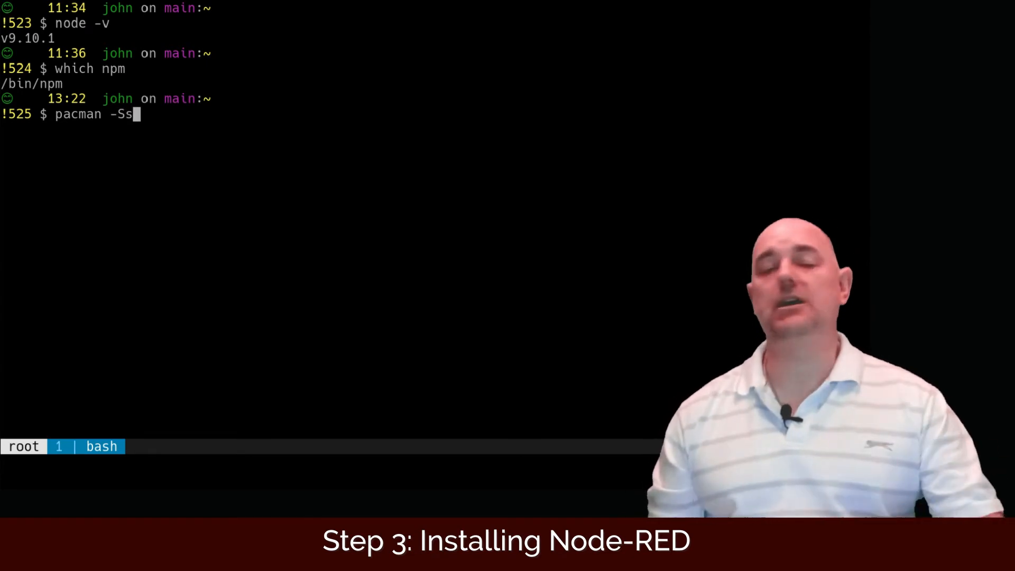
type("npm")
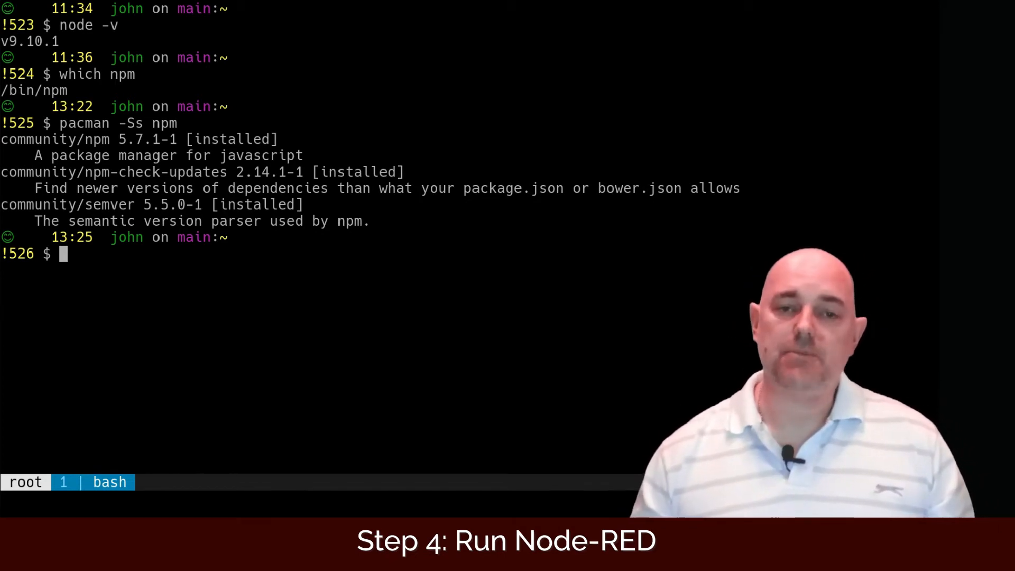
Start node-red from the terminal so the flow editor with Rowan's Light Out flow loads.
type("node")
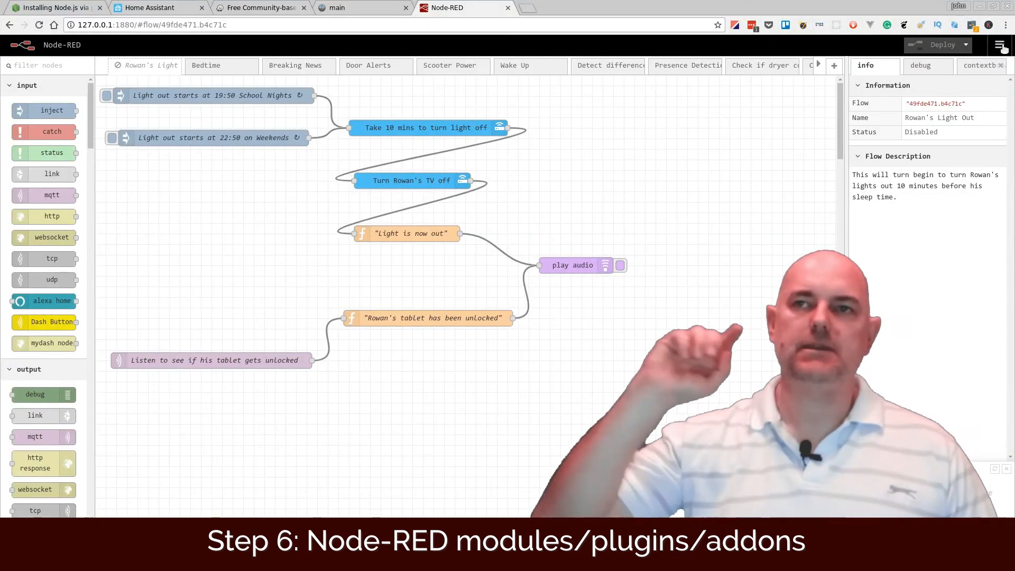
Bring up Manage palette from the menu and switch to its Install listing of 1390 modules.
left_click(999, 45)
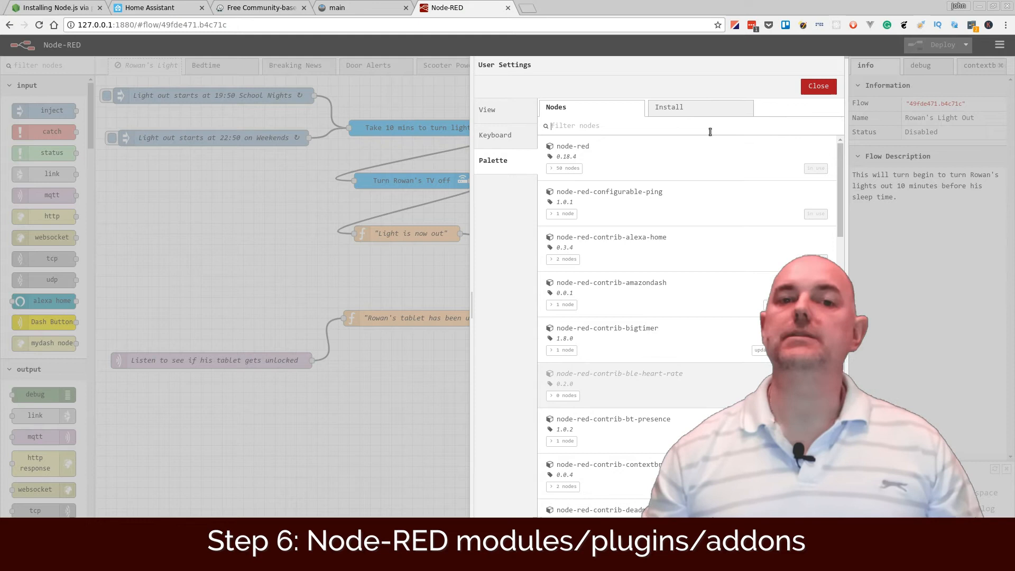
left_click(668, 106)
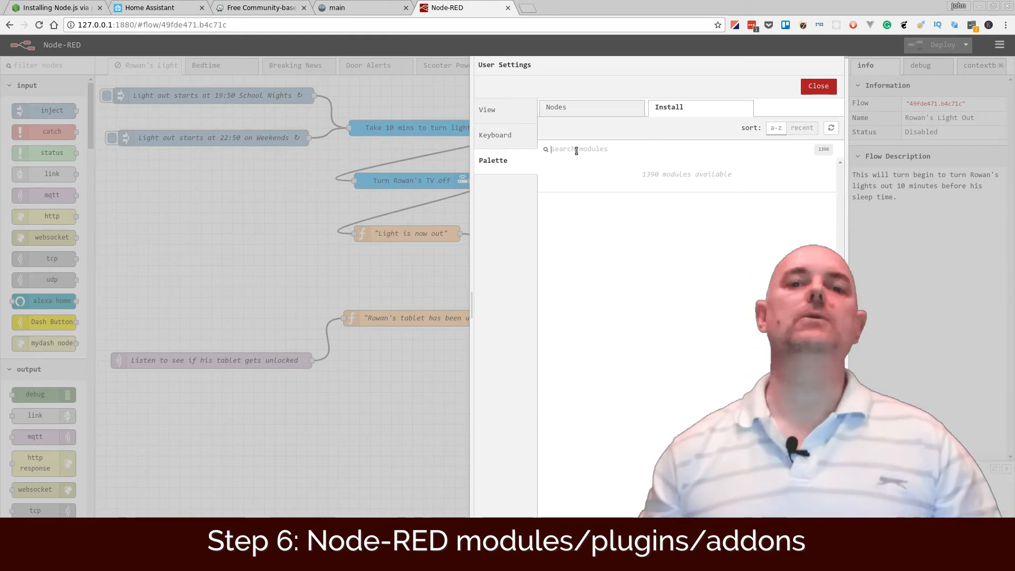
Search installable modules for home-assistant and pick node-red-contrib-hass from the three matches.
type("home-assistant")
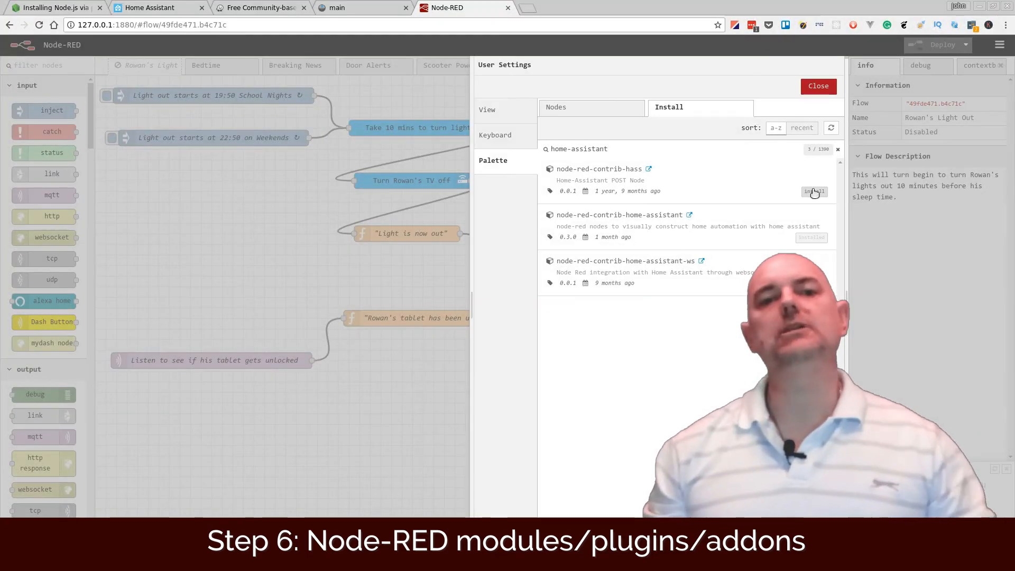
left_click(649, 169)
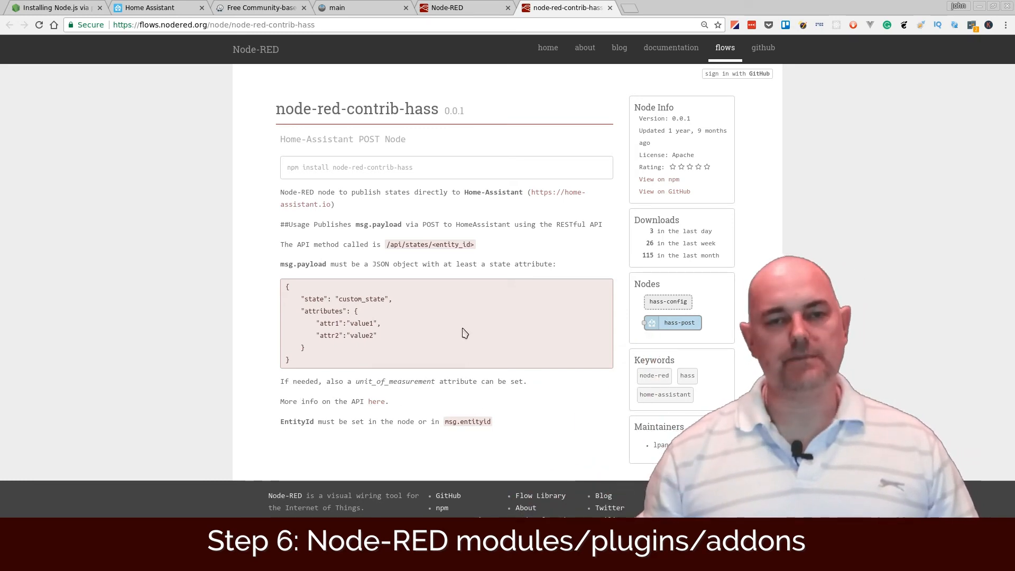
Request and confirm installation of node-red-contrib-hass.
left_click(814, 192)
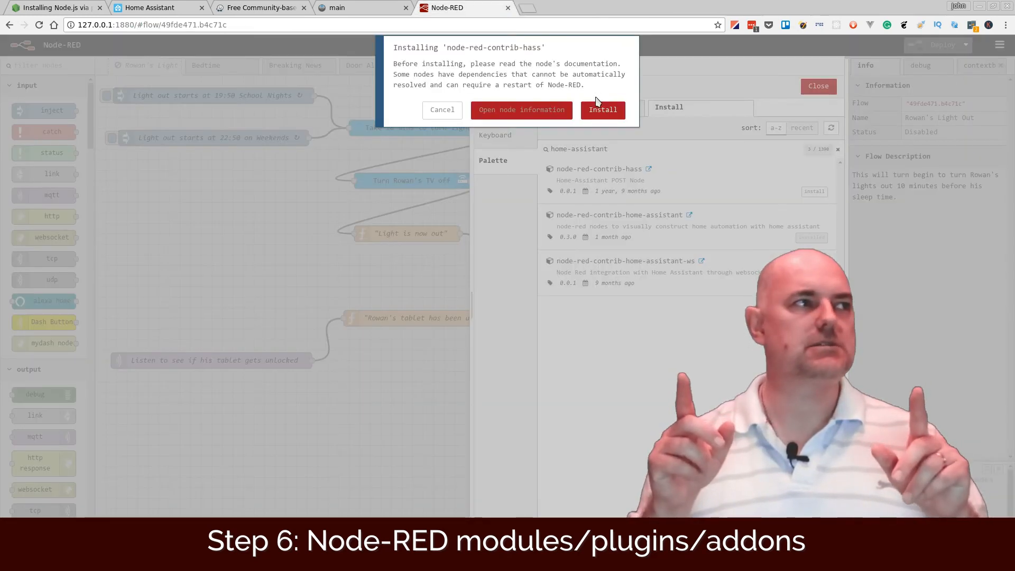
left_click(602, 109)
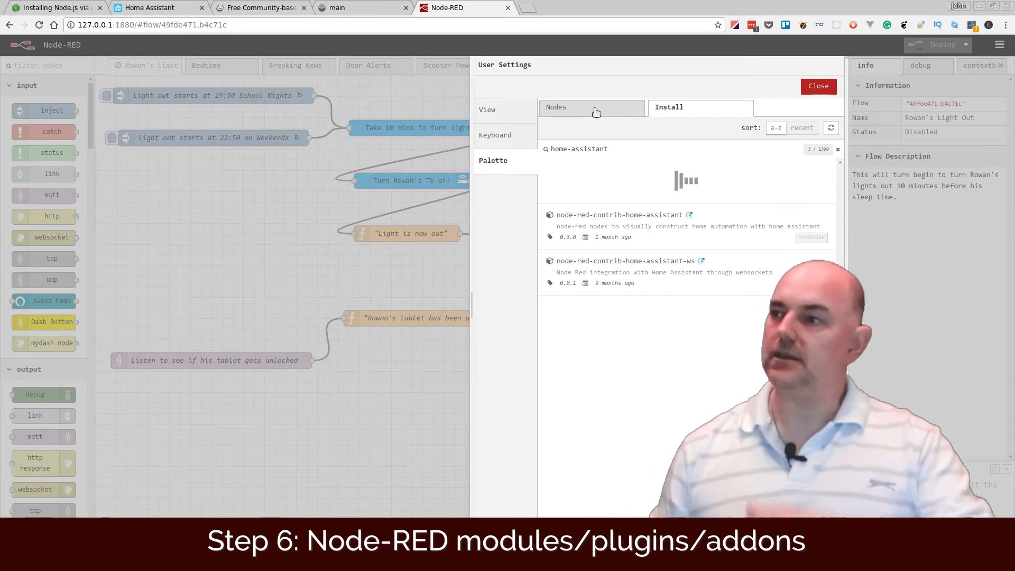
Close the palette manager and filter the palette for the new hass nodes.
left_click(817, 85)
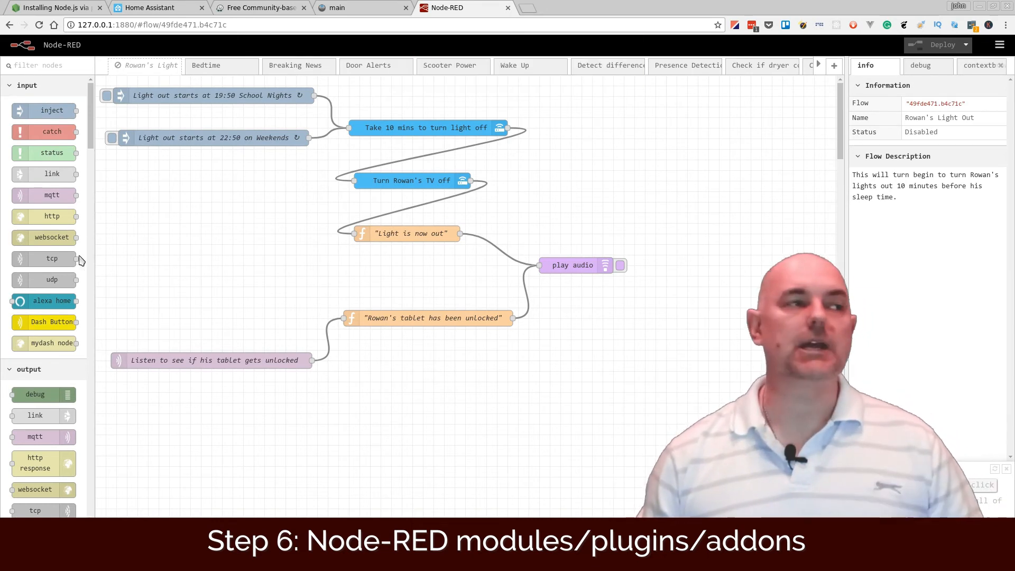
type("hass")
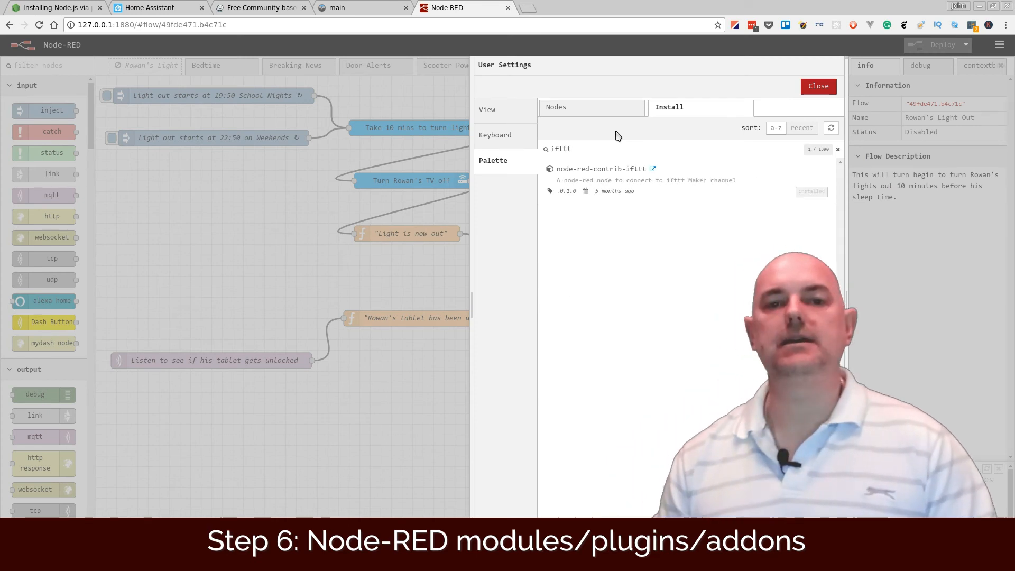
Search installable modules for alexa then join, and switch to the installed Nodes list.
double_click(558, 148)
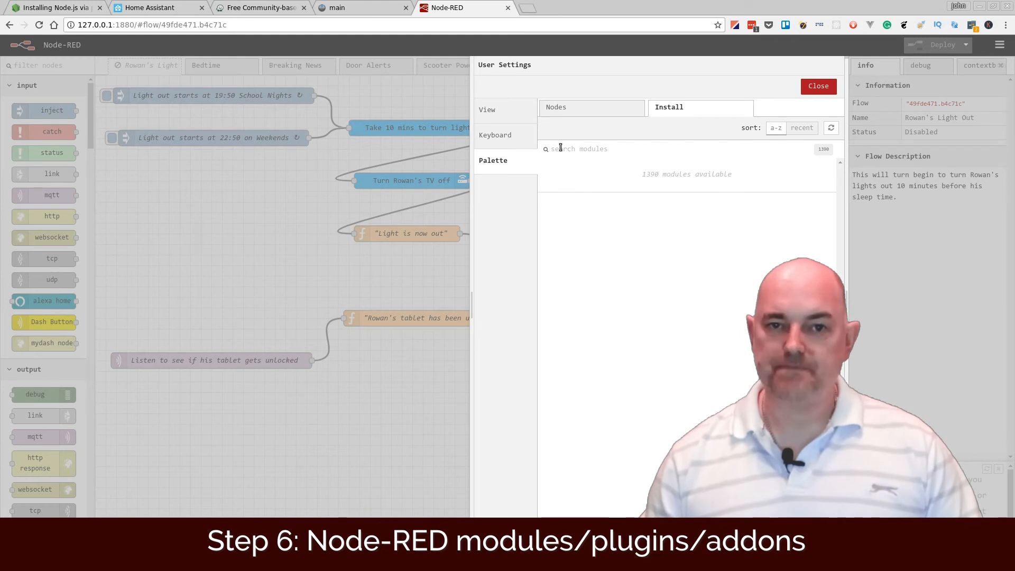
type("alexa")
type("hass")
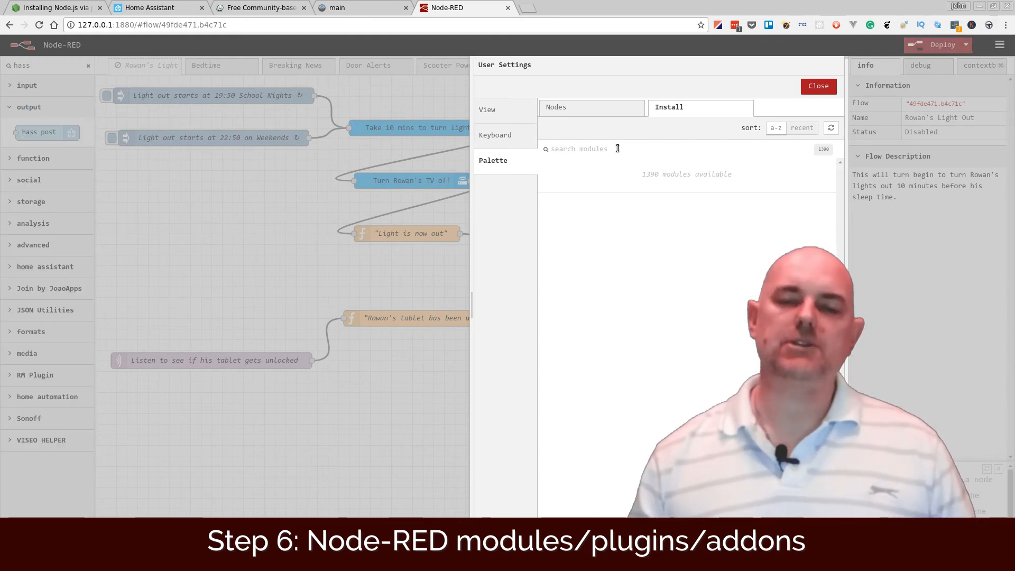
type("join")
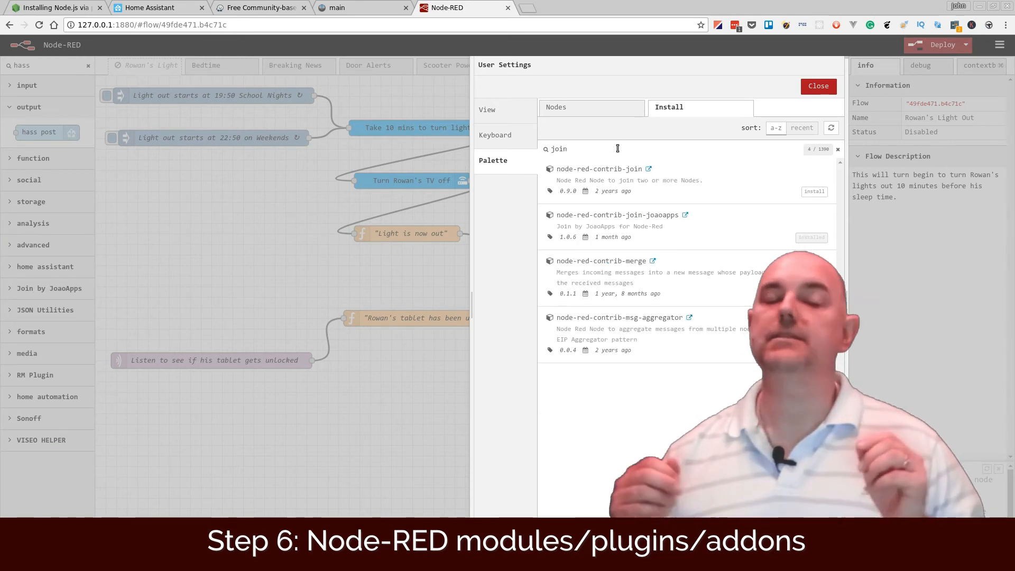
mouse_move(553, 207)
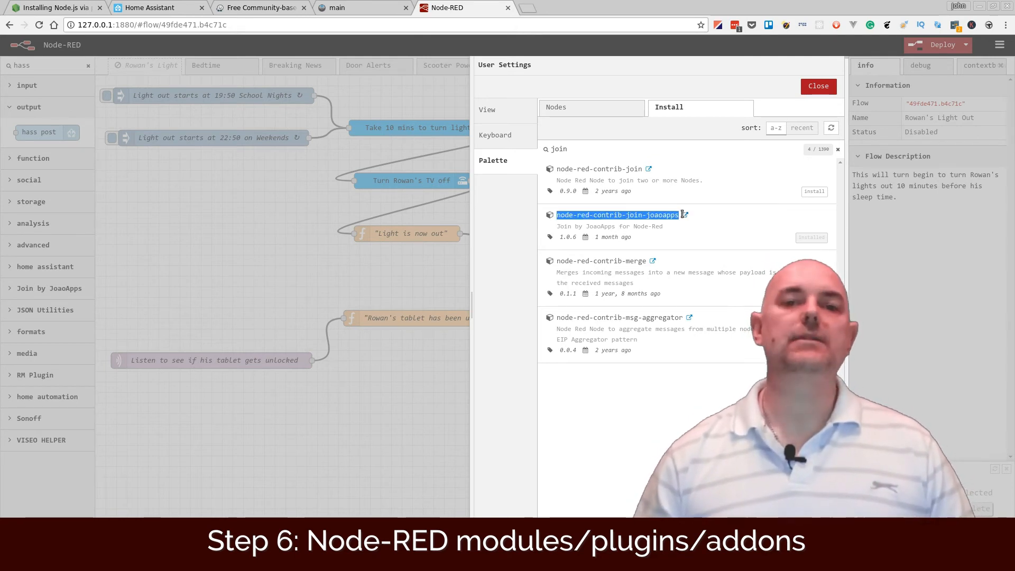
mouse_move(536, 234)
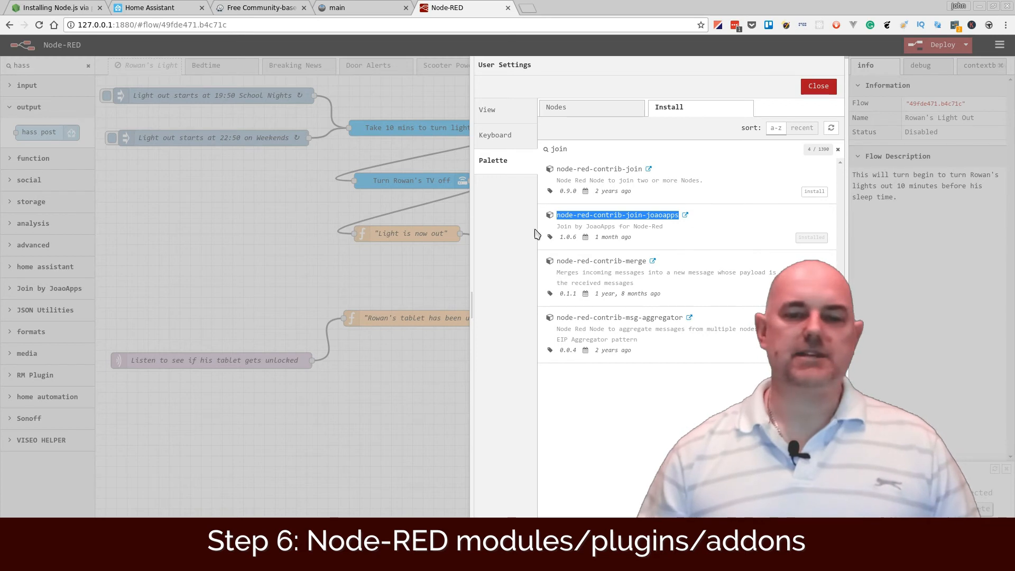
left_click(555, 106)
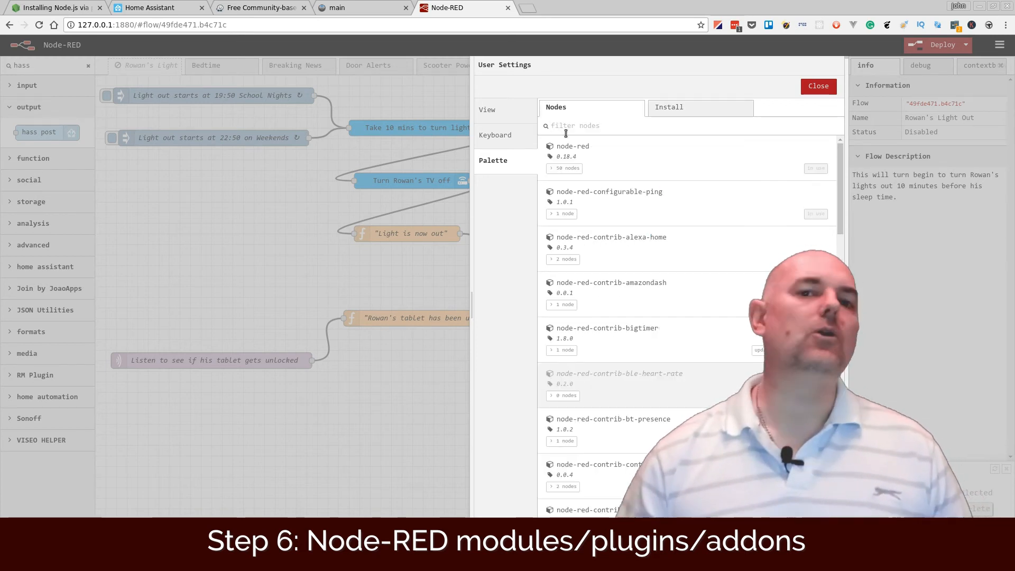
Expand the 4 nodes of node-red-contrib-join-joaoapps, then return to the Install listing.
left_click(668, 106)
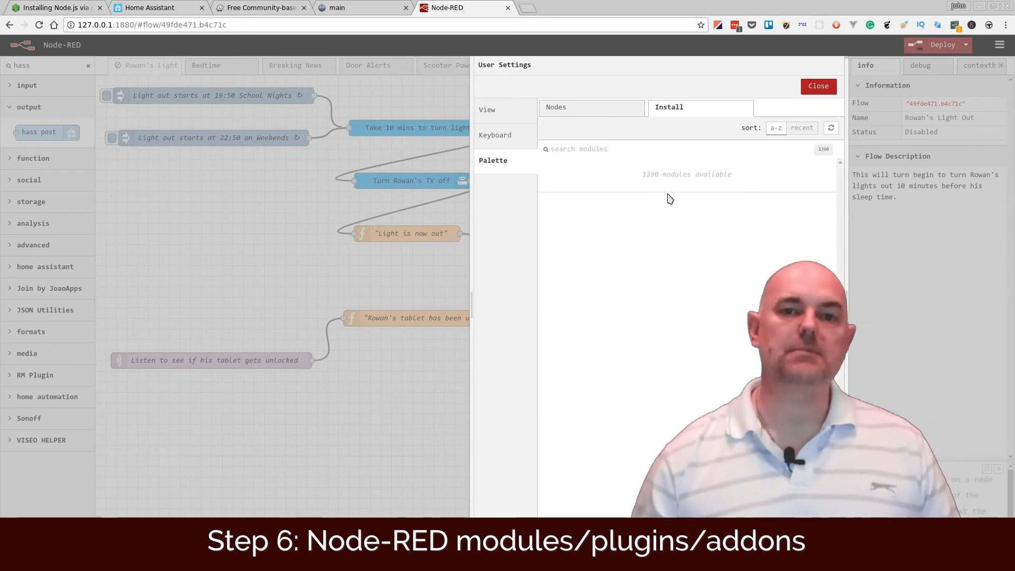
left_click(555, 107)
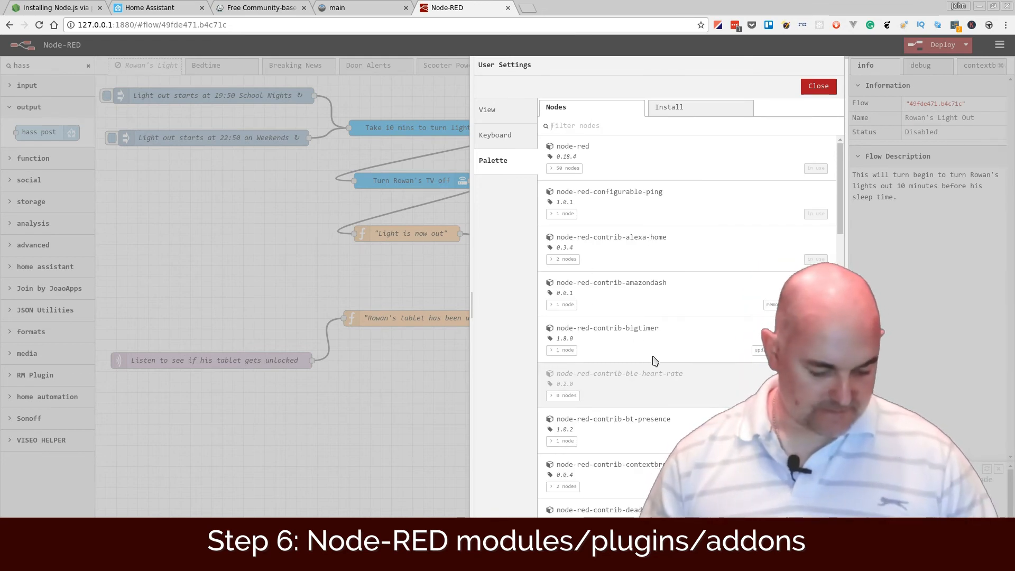
scroll("down", 3)
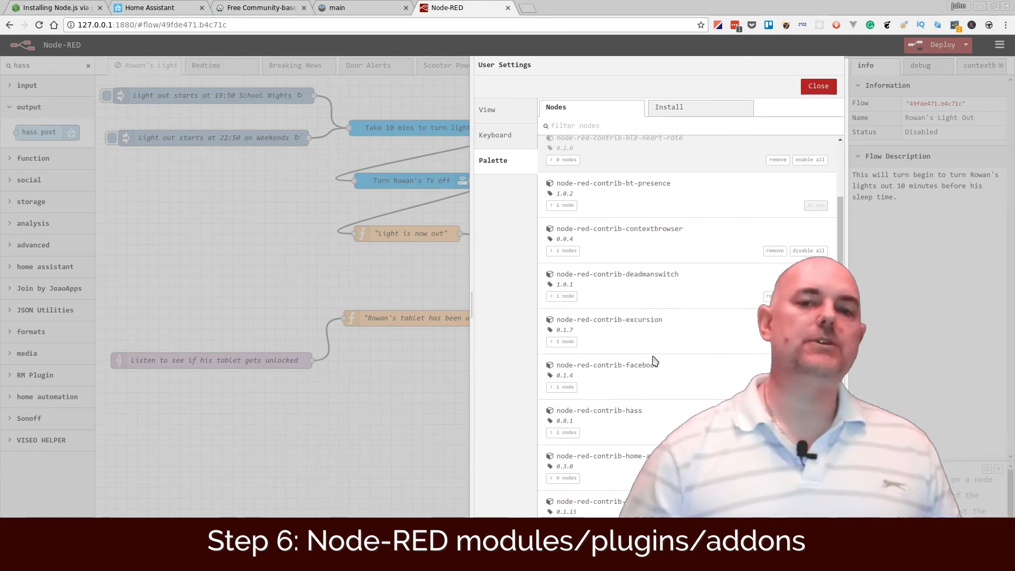
scroll("down", 3)
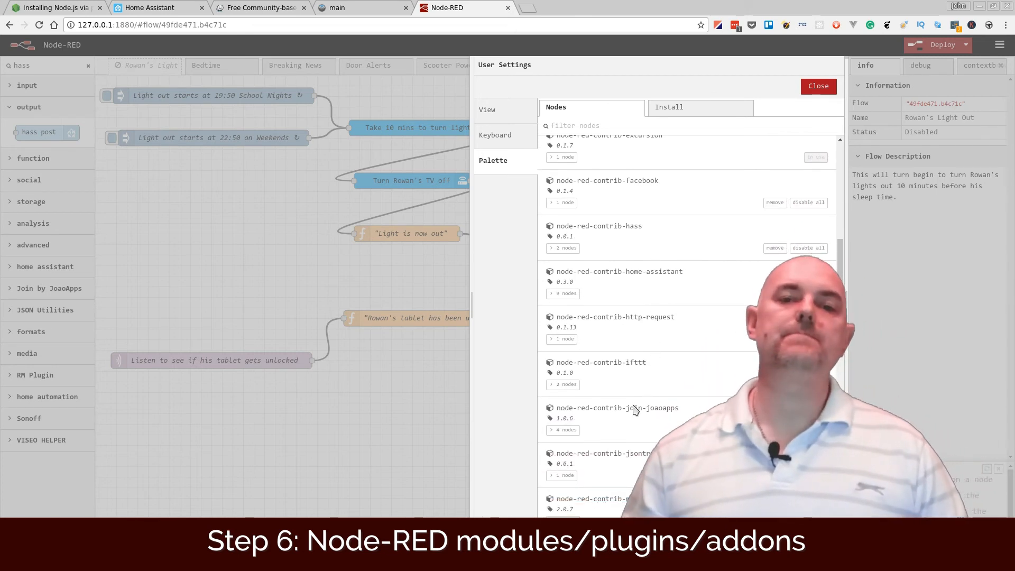
left_click(562, 429)
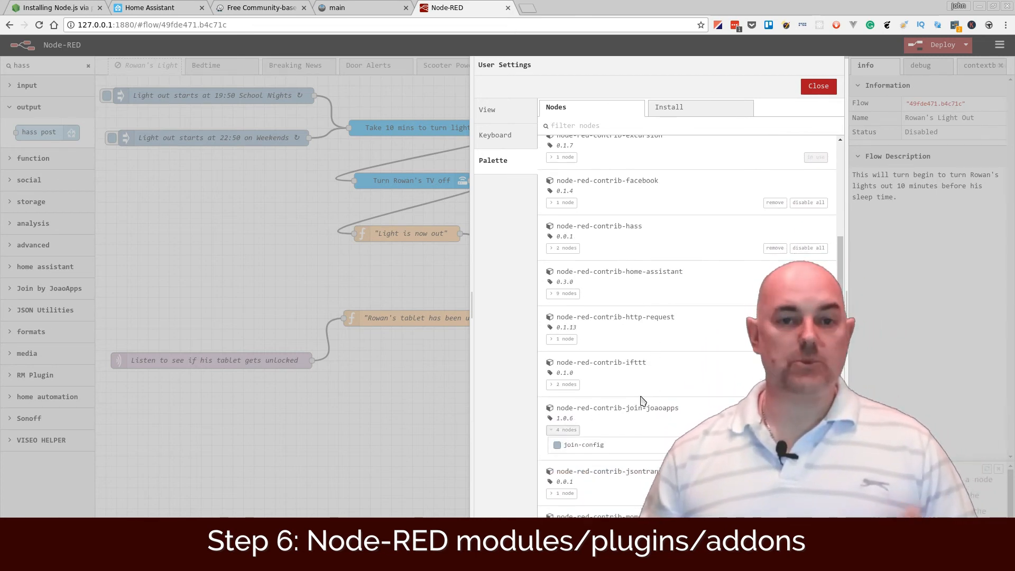
scroll("down", 3)
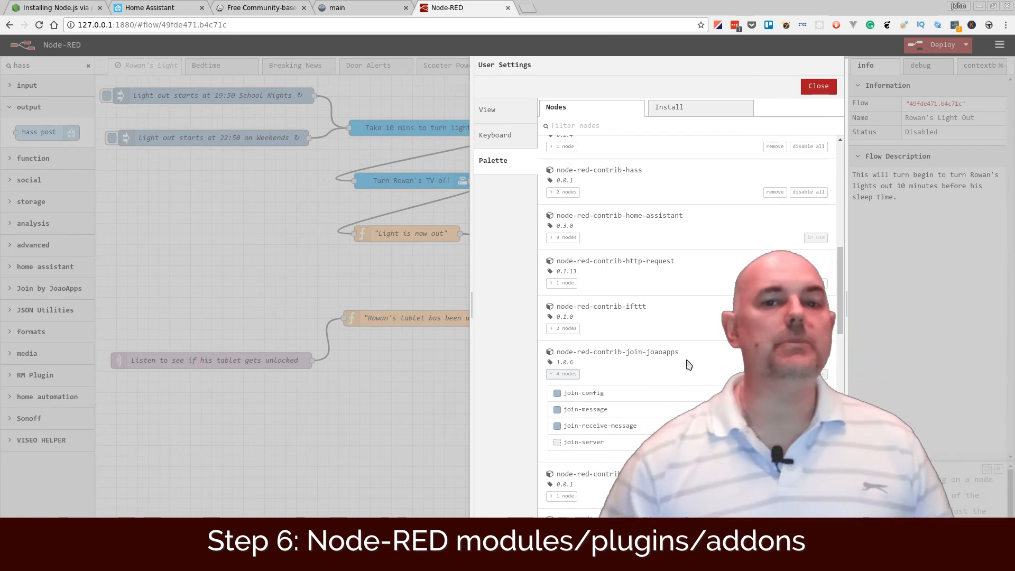
left_click(668, 107)
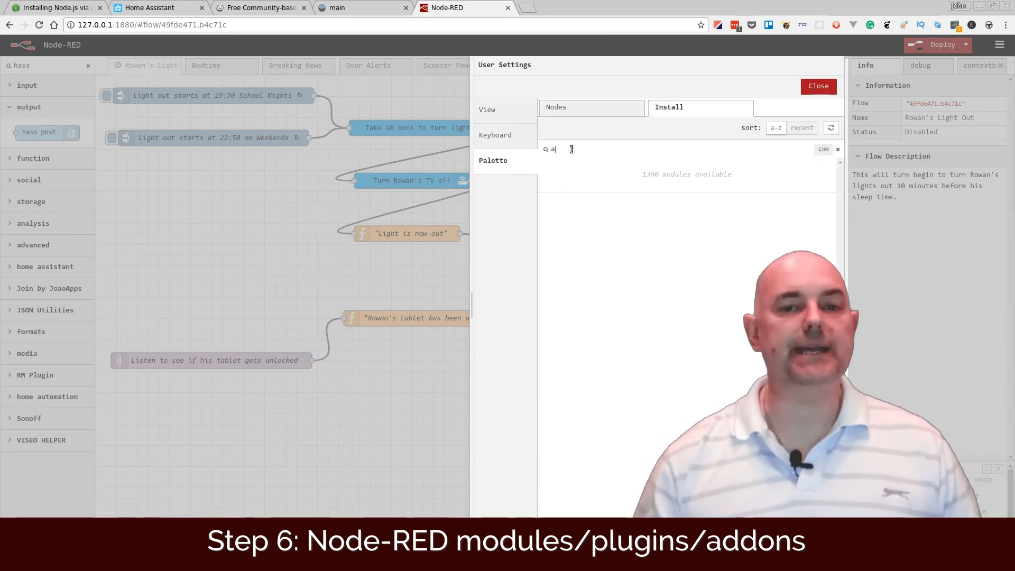
Search installable modules for audio (play-audio), then for sonoff showing sonoff-server and sonoff-tasmota installed.
type("udio")
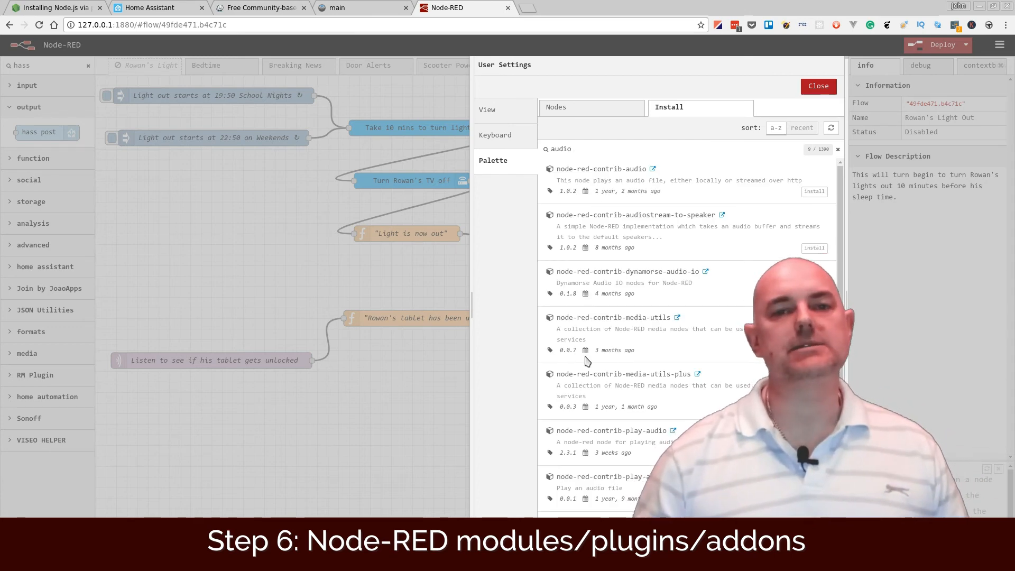
double_click(571, 431)
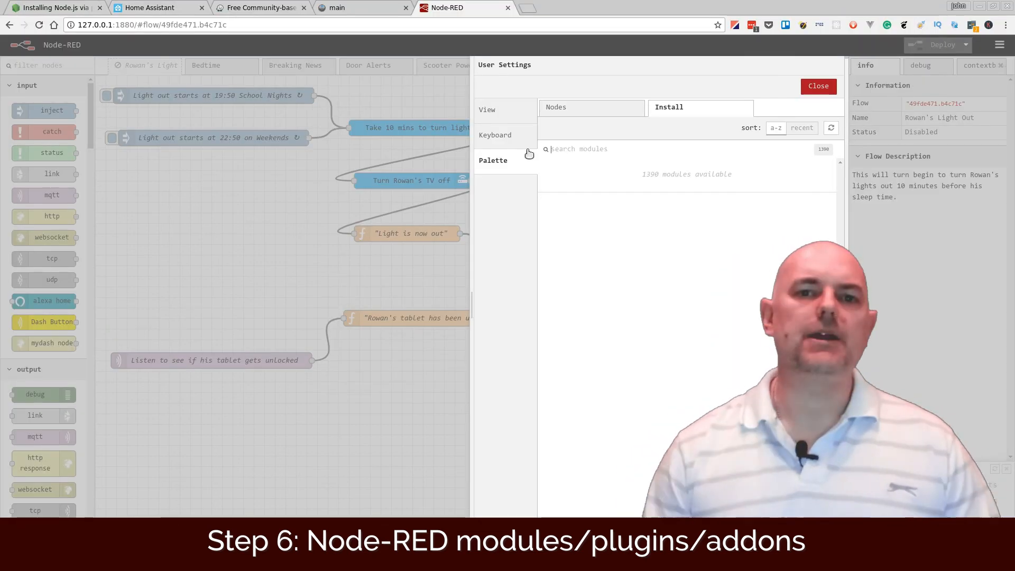
type("sonoff")
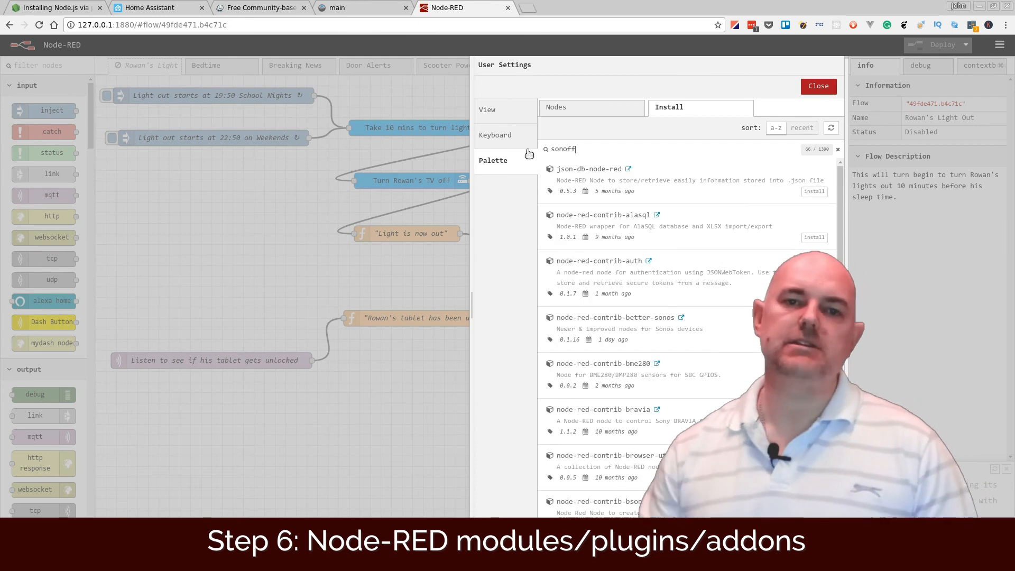
type("sonoff")
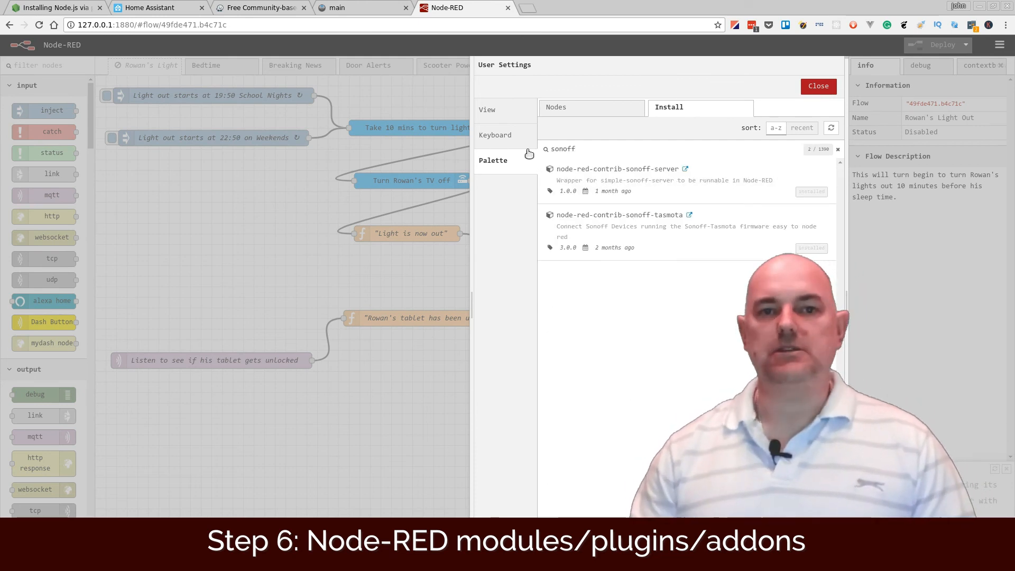